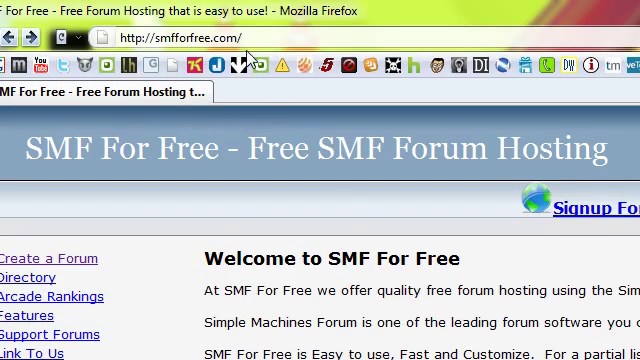
# Step: Start a new forum signup with Create your own Forum
pyautogui.scroll(-3)
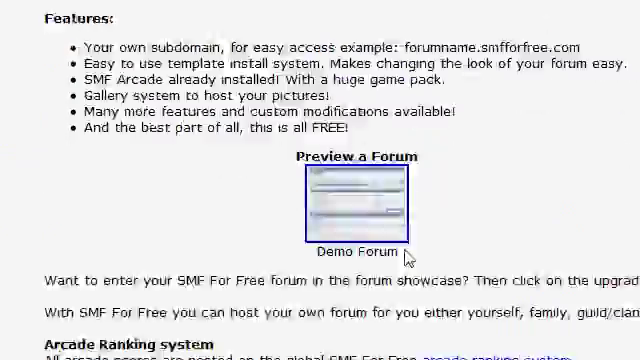
pyautogui.scroll(3)
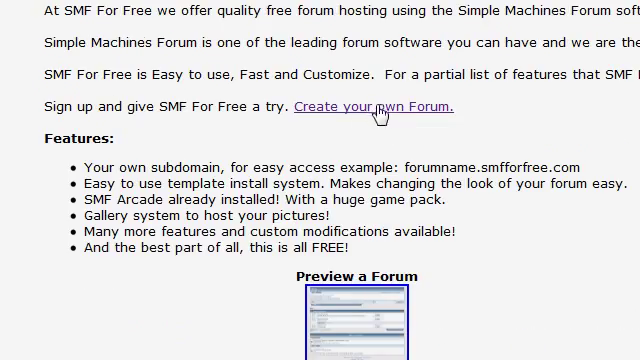
pyautogui.click(376, 106)
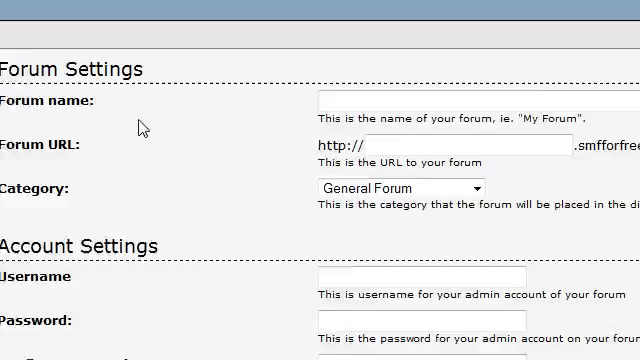
# Step: Enter the forum name Hexflash's Forum and its subdomain, with category Computers & Internet
pyautogui.scroll(-3)
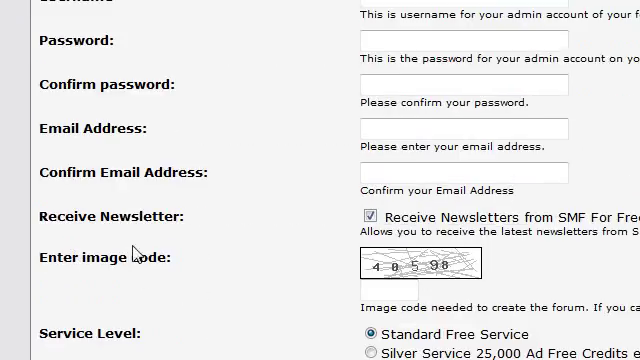
pyautogui.scroll(3)
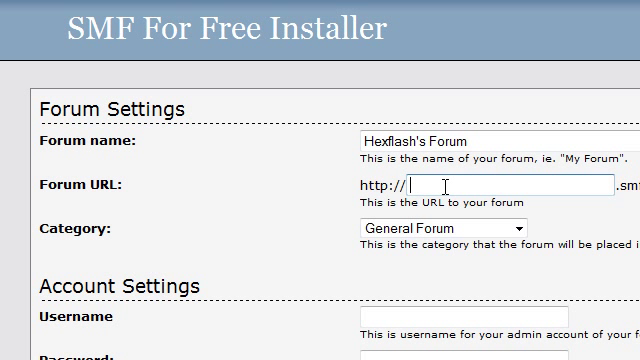
pyautogui.write('HE')
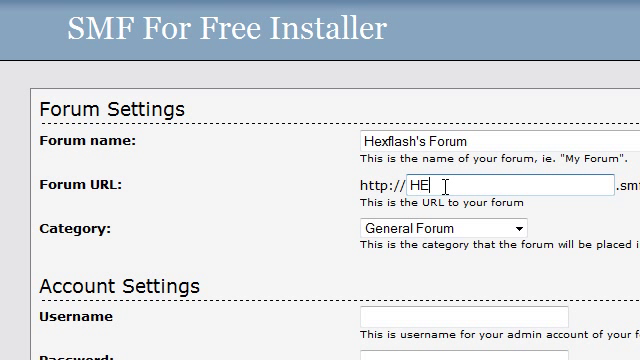
pyautogui.write("xflash's")
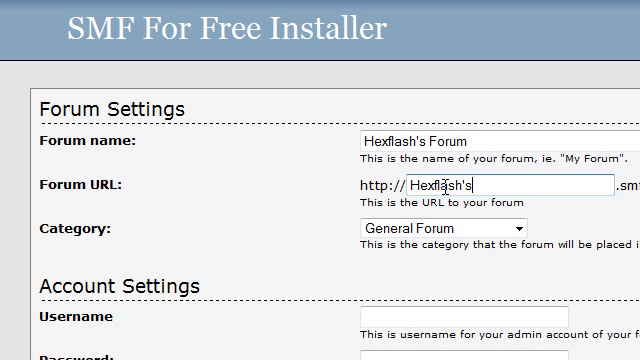
pyautogui.write('youtbe')
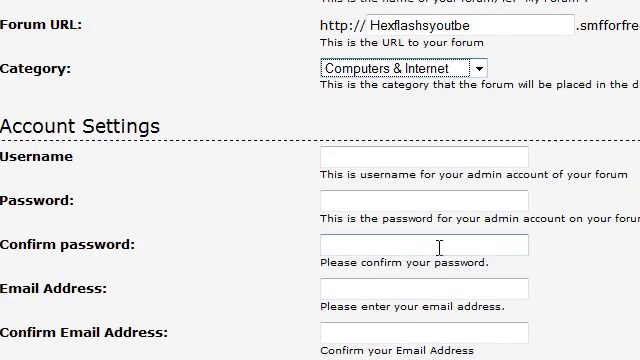
# Step: Enter the admin username HexFlash
pyautogui.scroll(-3)
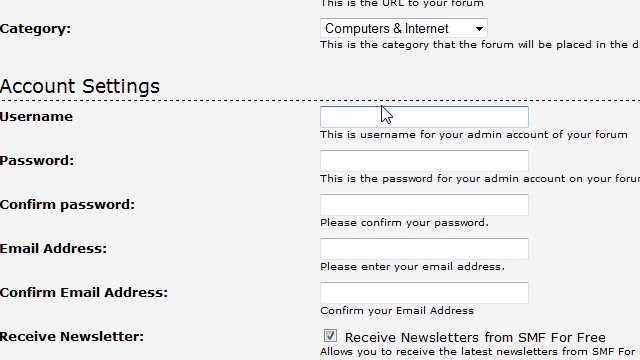
pyautogui.click(340, 116)
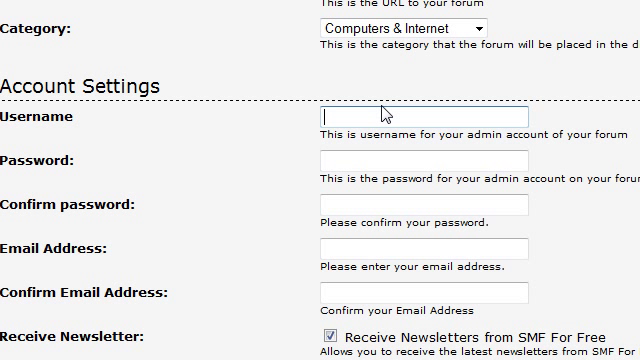
pyautogui.write('HexFlash')
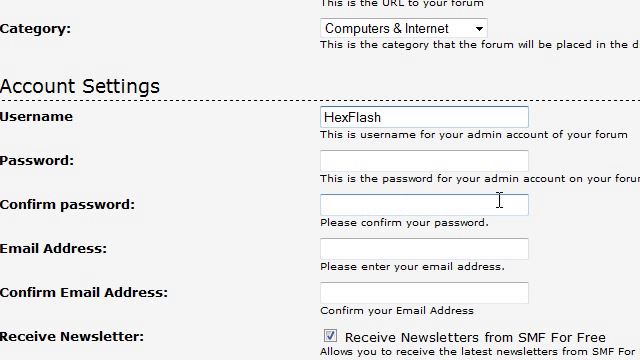
pyautogui.hscroll(3)
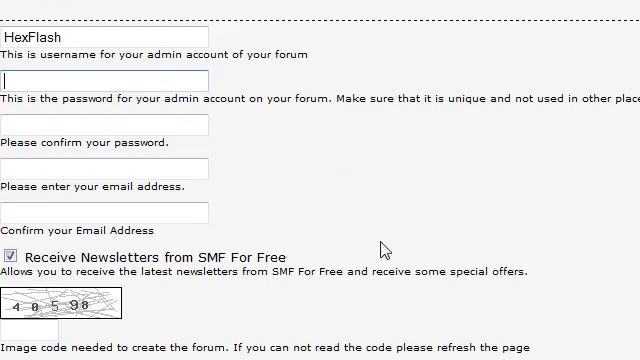
pyautogui.moveTo(467, 220)
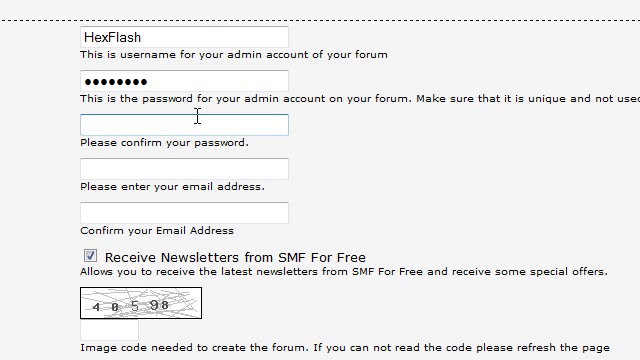
pyautogui.write('••••••••')
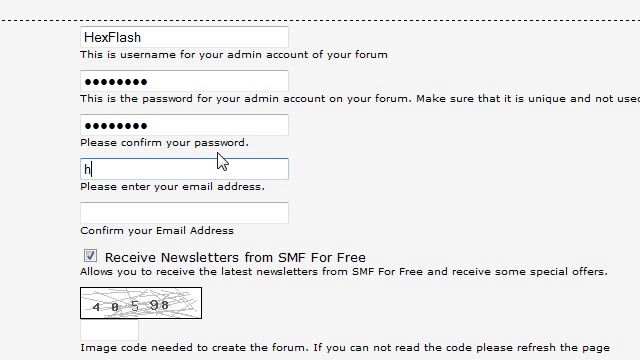
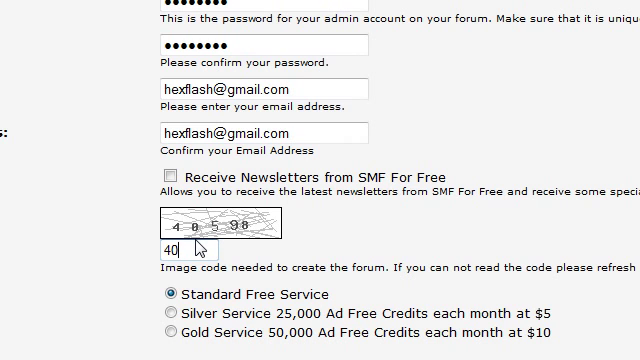
# Step: Enter image code 598, keep Standard Free Service, and submit the signup
pyautogui.write('598')
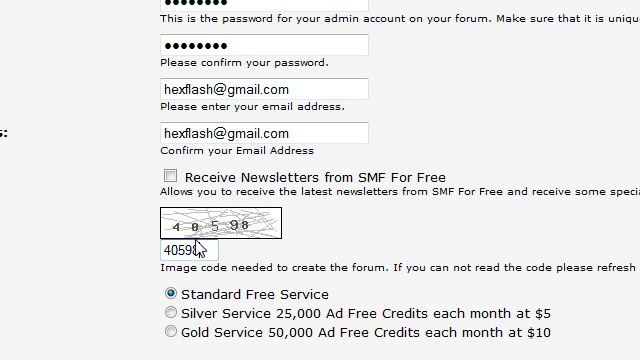
pyautogui.scroll(-3)
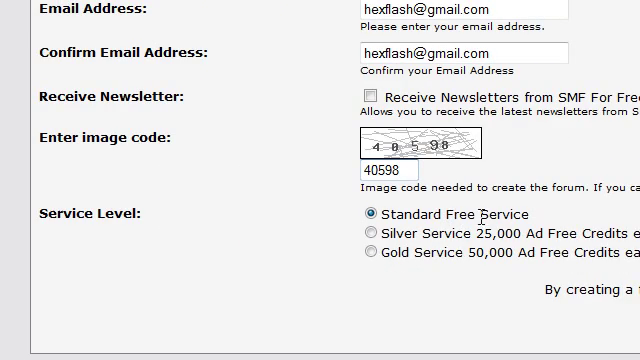
pyautogui.scroll(-3)
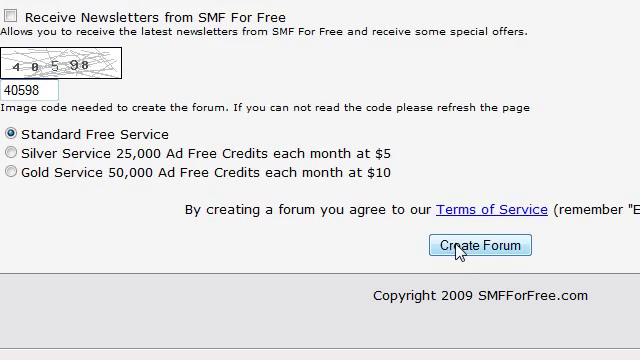
pyautogui.scroll(3)
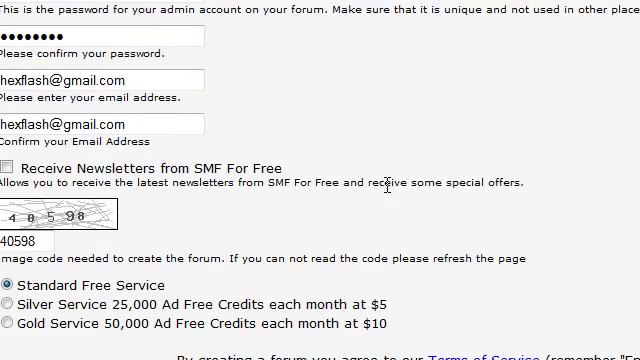
pyautogui.scroll(3)
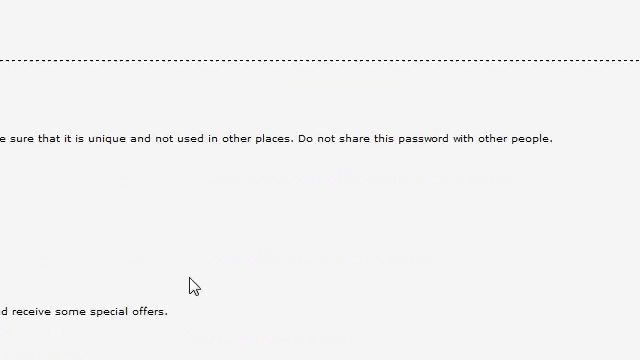
pyautogui.scroll(3)
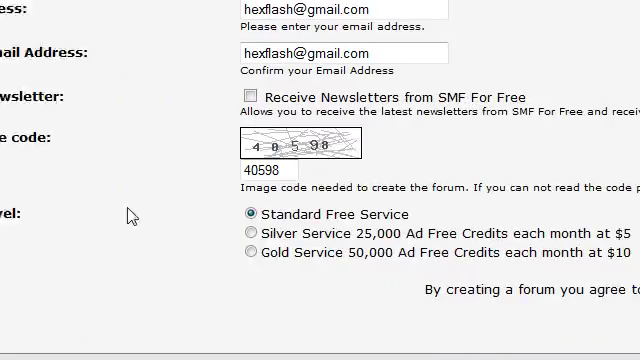
pyautogui.scroll(-3)
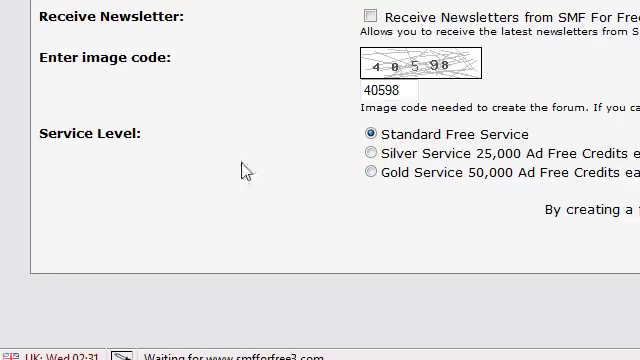
pyautogui.scroll(3)
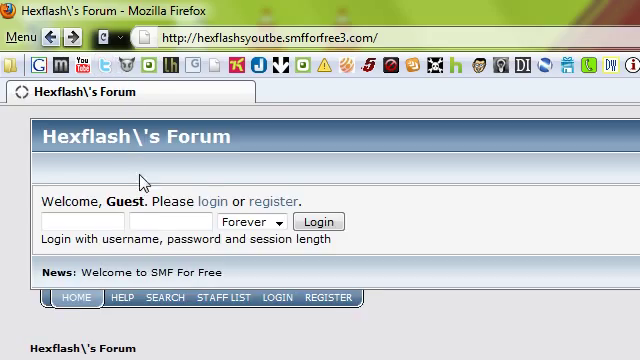
# Step: Log in to Hexflash's Forum as HexFlash with the admin password
pyautogui.scroll(-3)
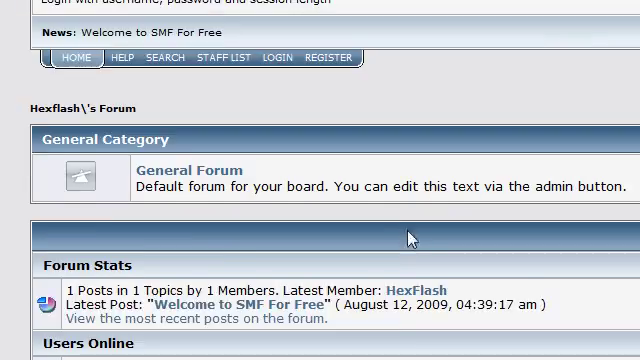
pyautogui.scroll(3)
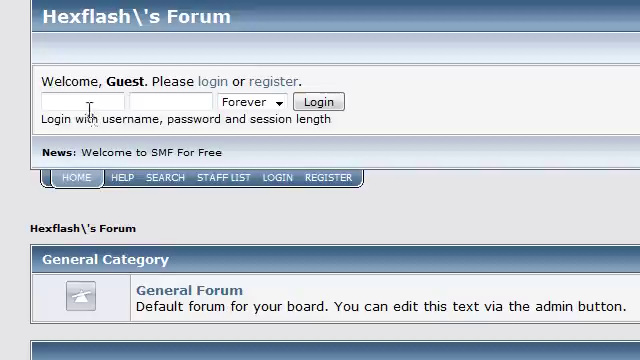
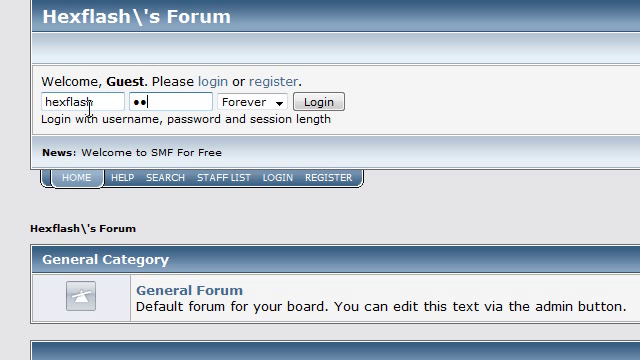
pyautogui.click(323, 102)
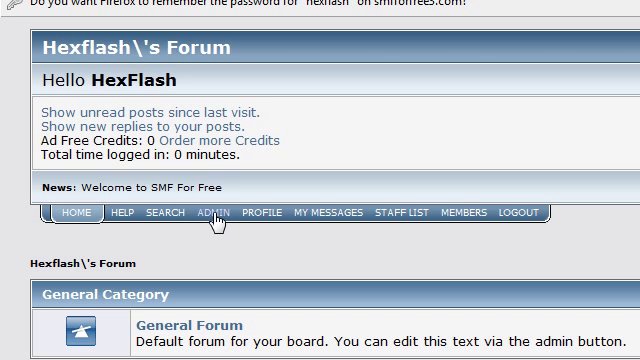
# Step: Open the Administration Center from the forum's ADMIN menu
pyautogui.click(208, 213)
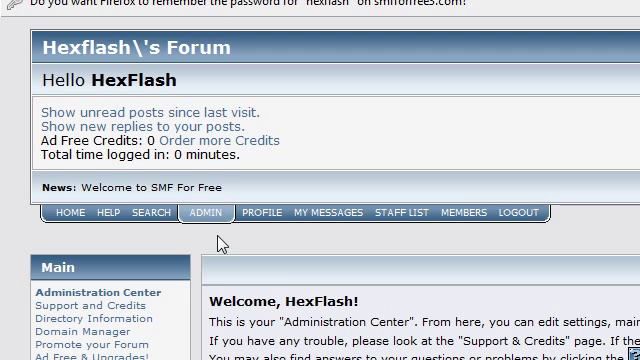
pyautogui.scroll(-3)
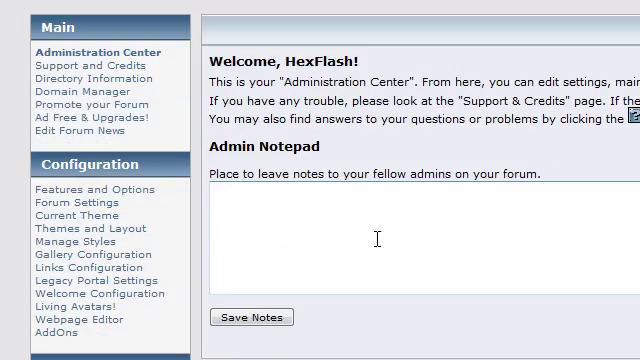
pyautogui.scroll(-3)
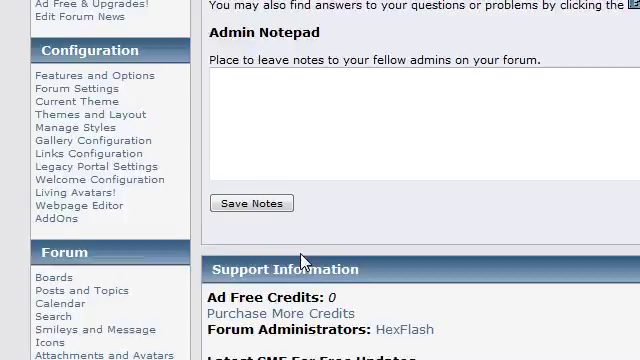
pyautogui.scroll(-3)
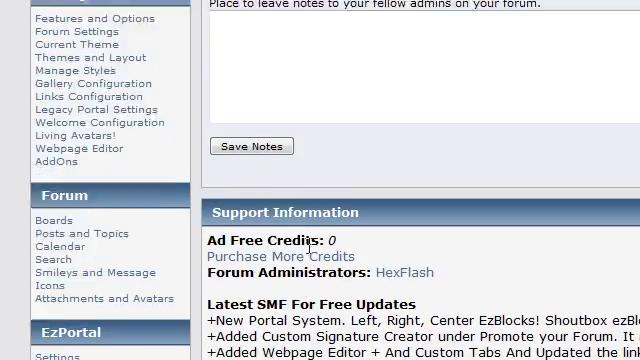
pyautogui.scroll(3)
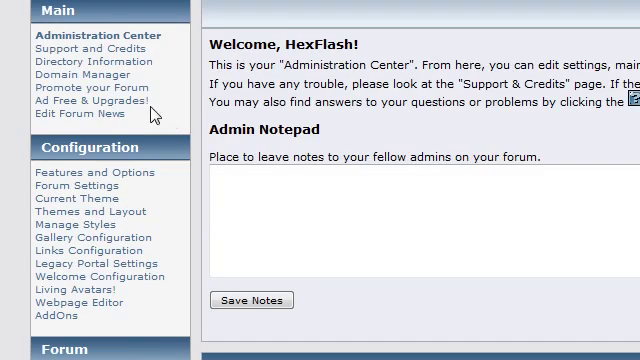
pyautogui.scroll(-3)
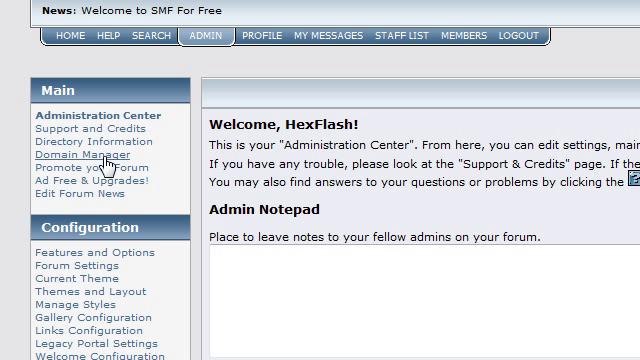
pyautogui.moveTo(95, 113)
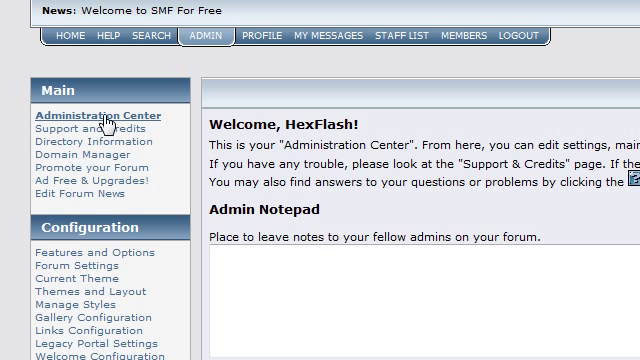
pyautogui.moveTo(108, 146)
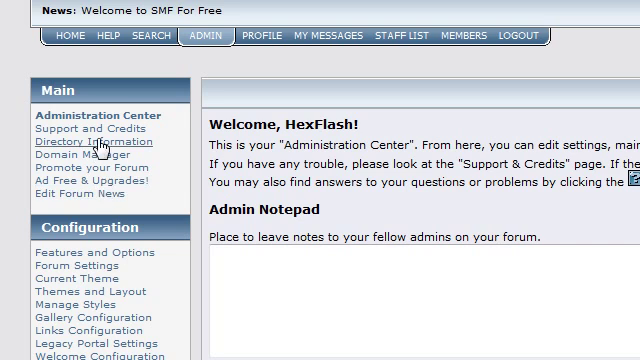
# Step: Scroll through the portal, arcade, members, maintenance and support information sections
pyautogui.scroll(-3)
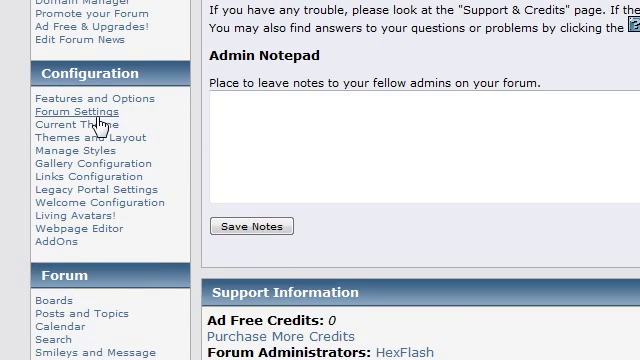
pyautogui.moveTo(60, 244)
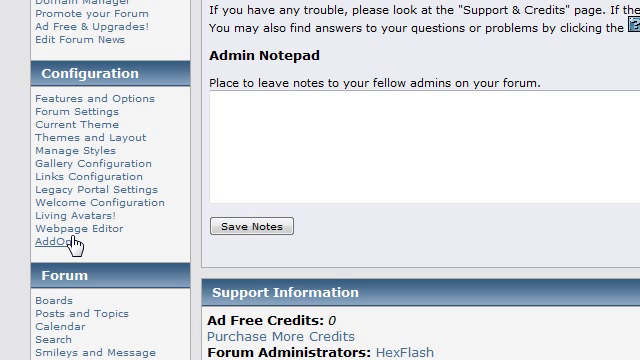
pyautogui.scroll(-3)
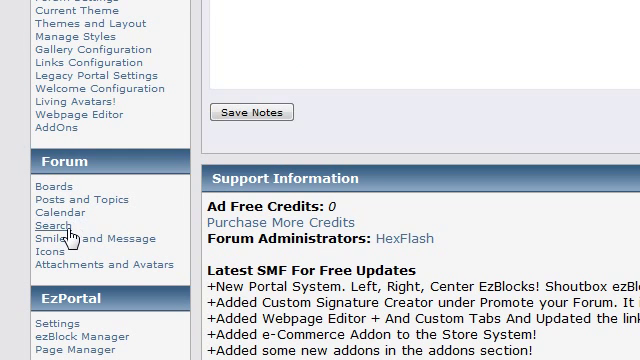
pyautogui.scroll(-3)
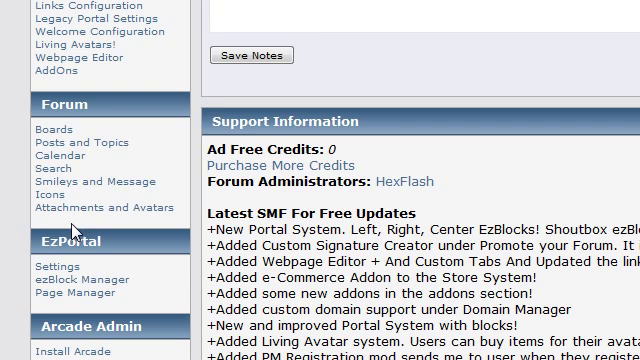
pyautogui.scroll(-3)
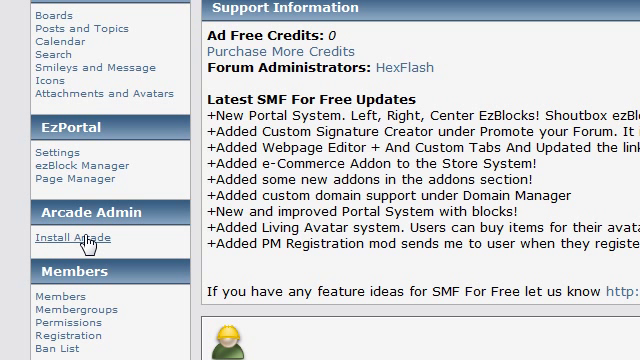
pyautogui.scroll(-3)
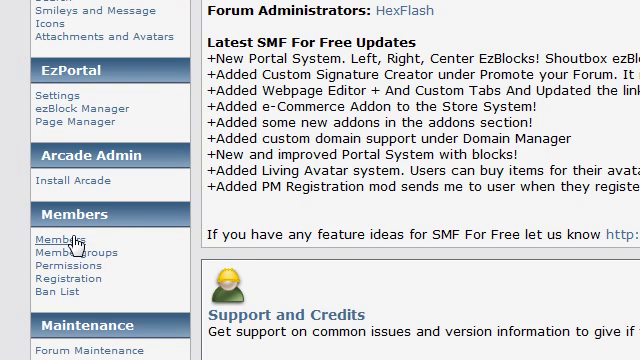
pyautogui.scroll(-3)
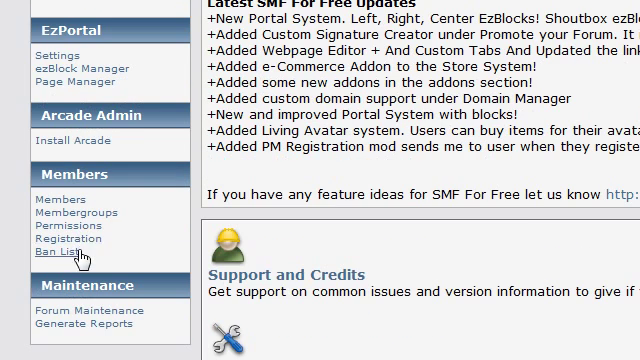
pyautogui.scroll(-3)
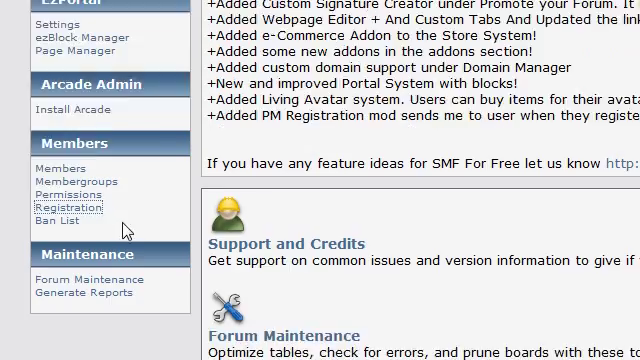
# Step: Open the Registration page under Members in the admin sidebar
pyautogui.click(68, 207)
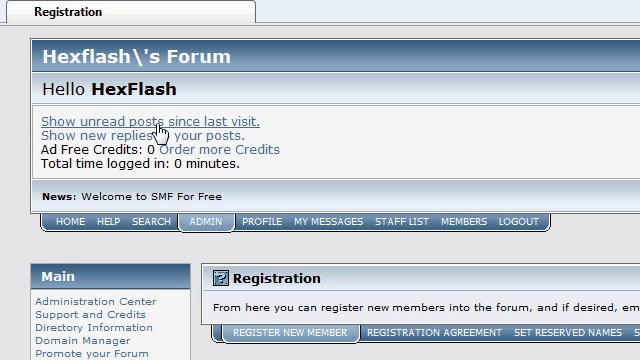
pyautogui.moveTo(240, 185)
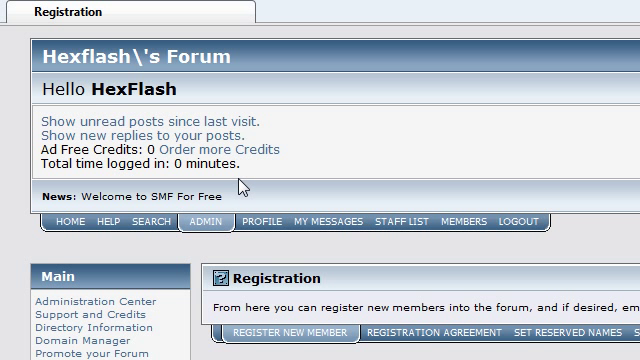